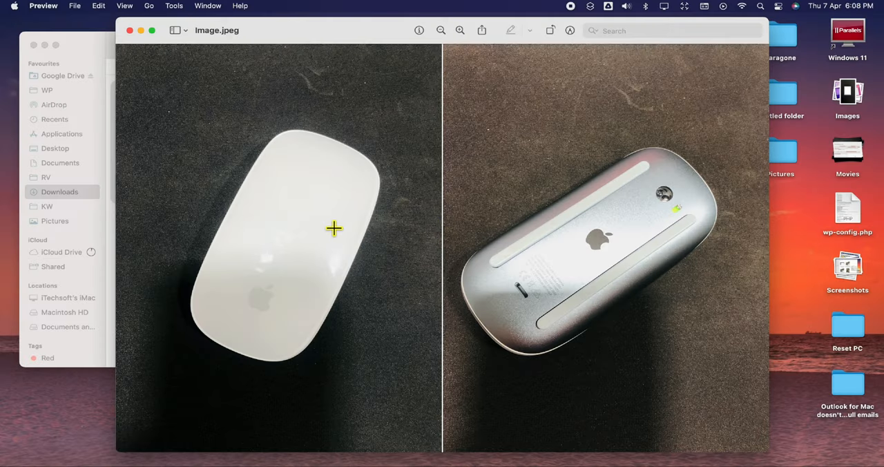
pyautogui.moveTo(340, 229)
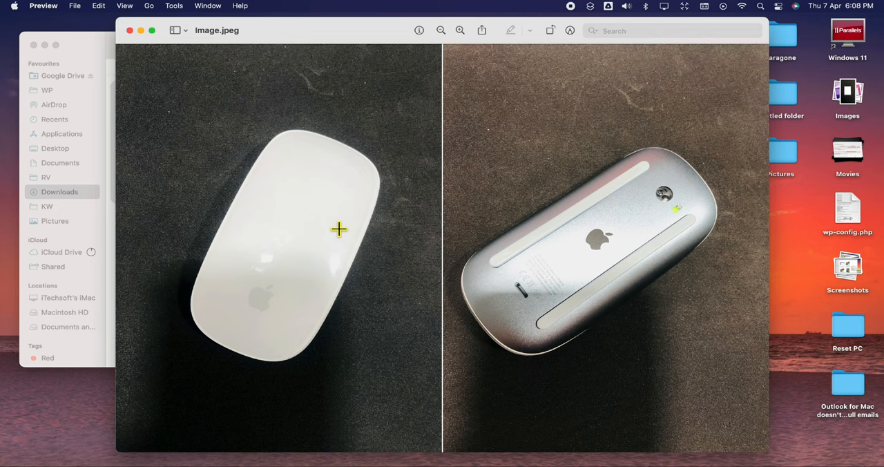
pyautogui.moveTo(570, 54)
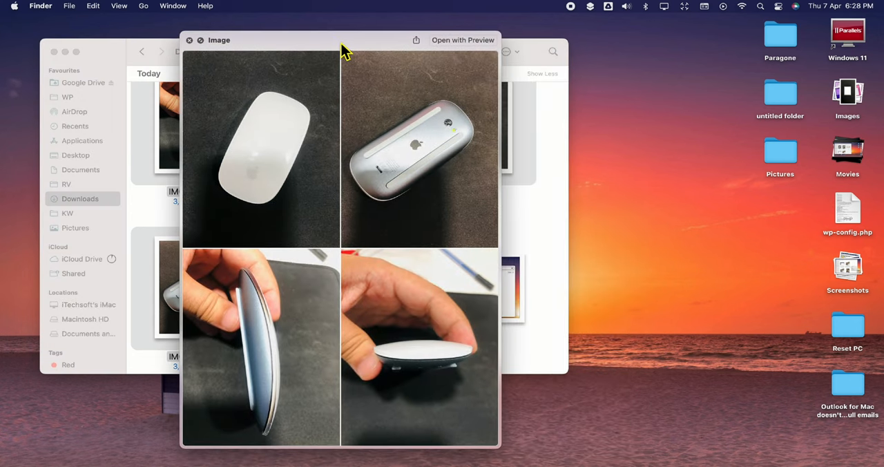
pyautogui.moveTo(366, 196)
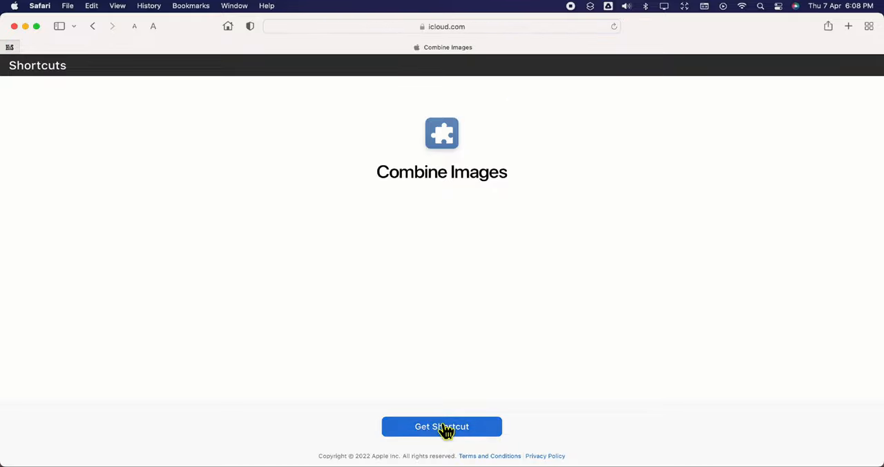
# - Get the Combine Images shortcut from its iCloud page and allow it to open in Shortcuts
pyautogui.click(442, 425)
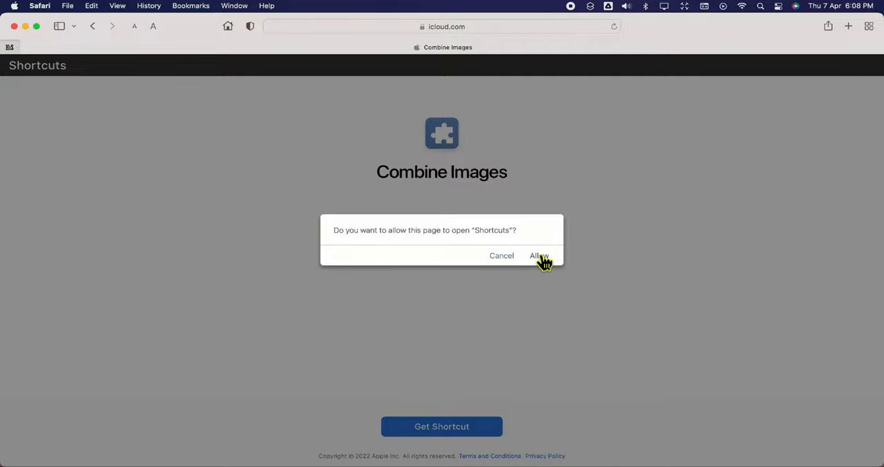
pyautogui.click(538, 255)
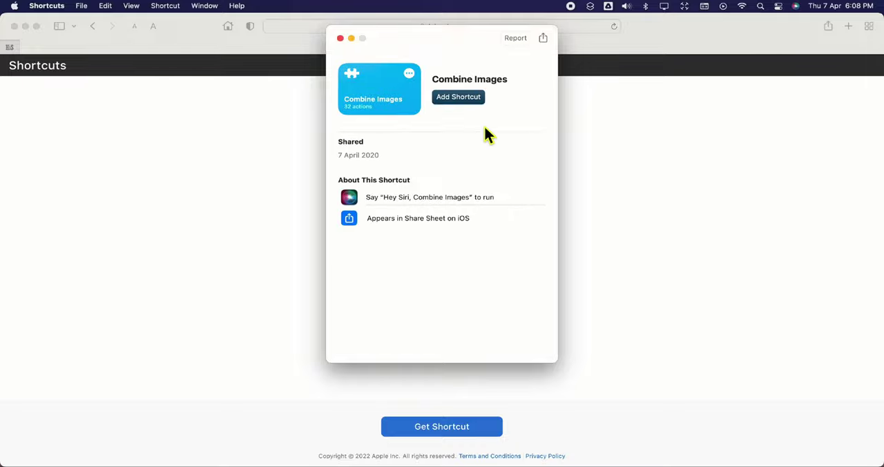
pyautogui.moveTo(448, 112)
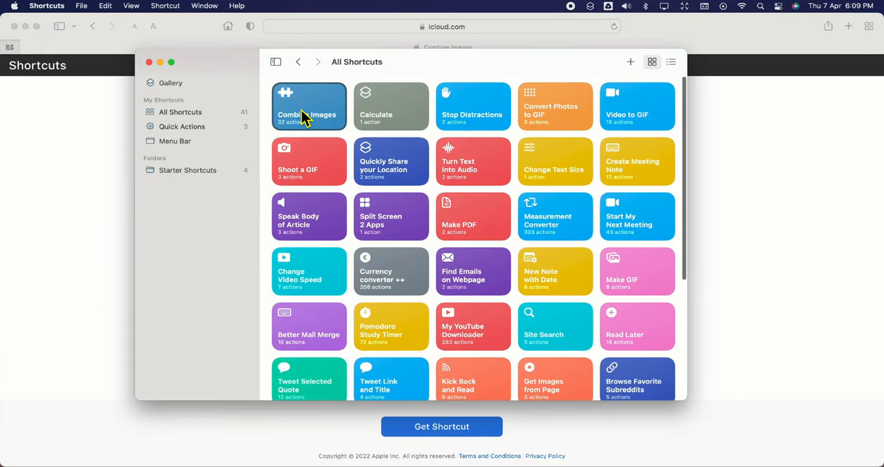
# - Enable Combine Images as a Quick Action offered in Finder and the Services menu
pyautogui.doubleClick(309, 106)
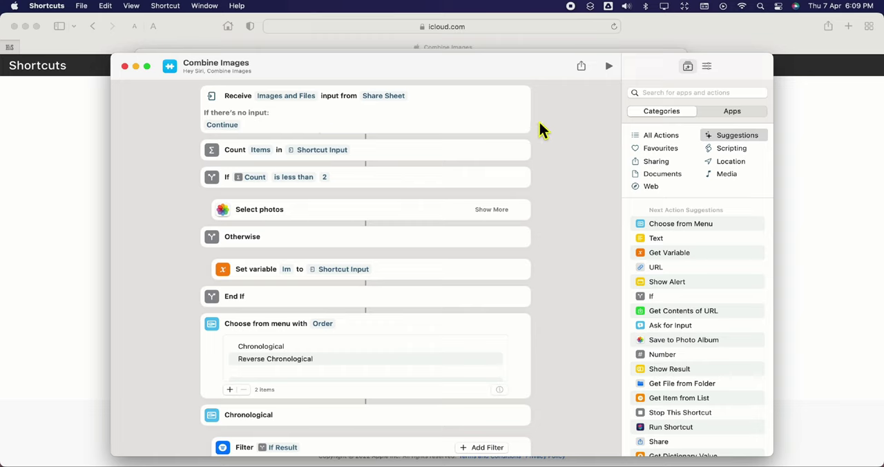
pyautogui.scroll(-3)
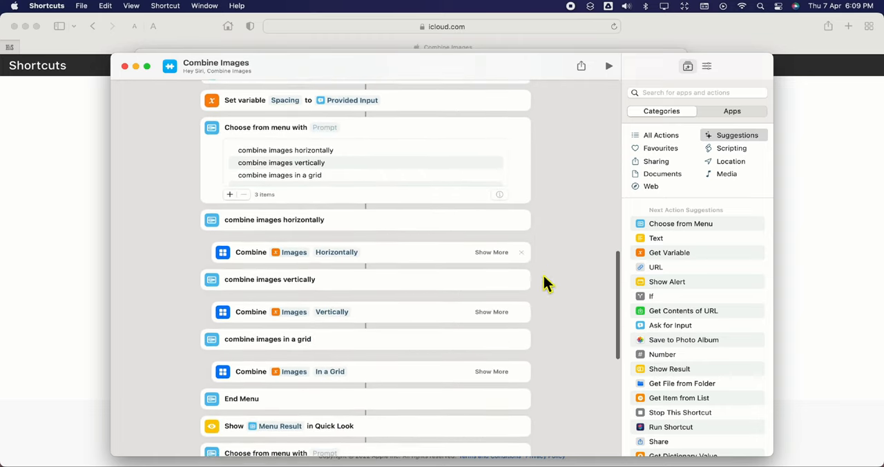
pyautogui.click(705, 67)
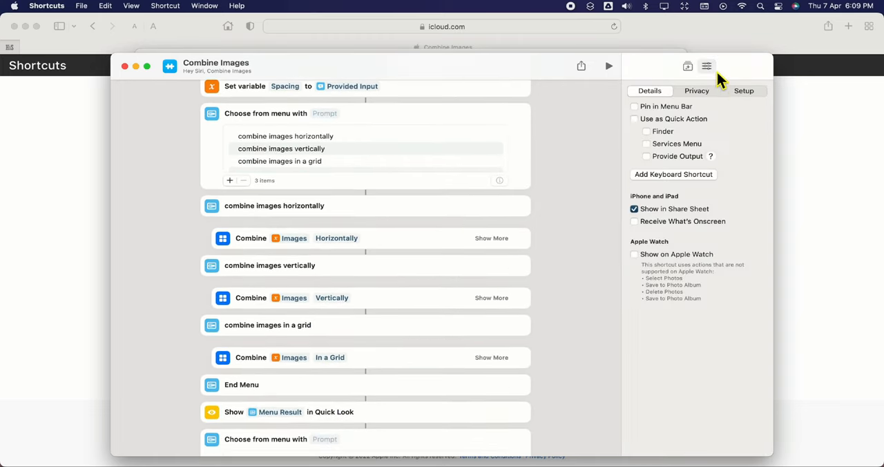
pyautogui.click(634, 119)
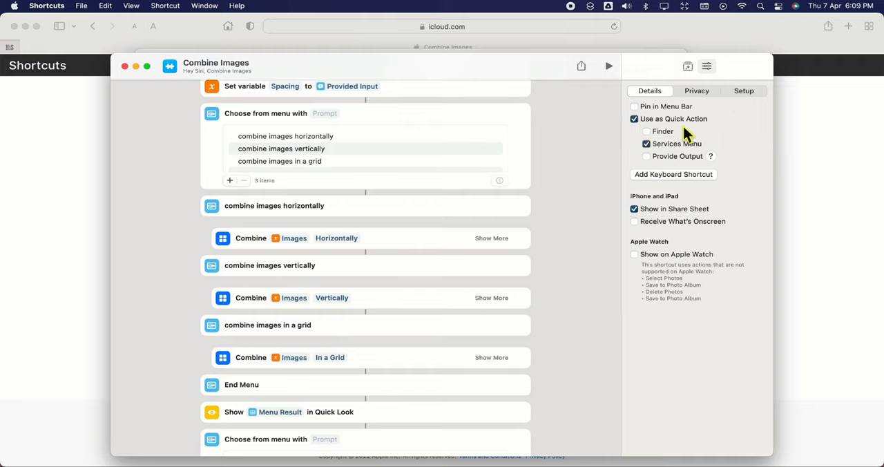
pyautogui.click(646, 132)
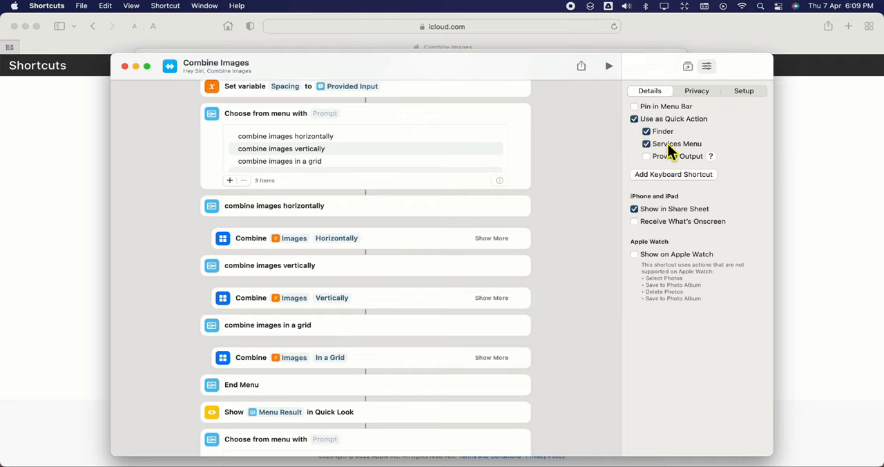
pyautogui.click(647, 144)
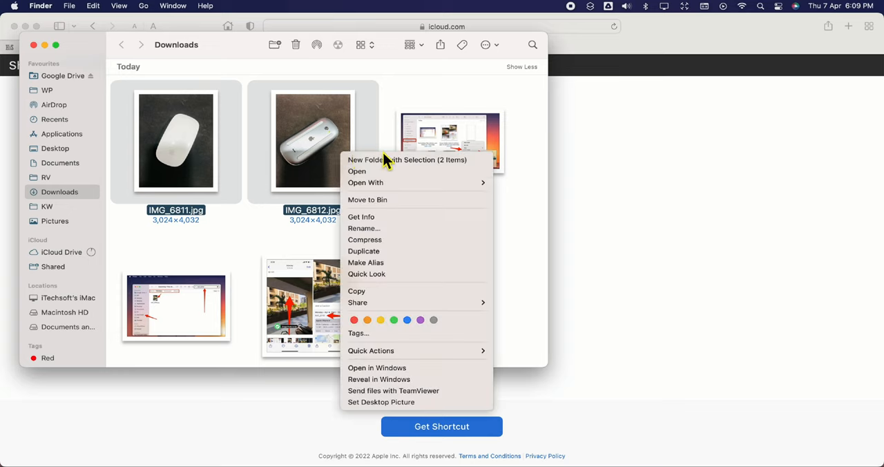
pyautogui.moveTo(370, 351)
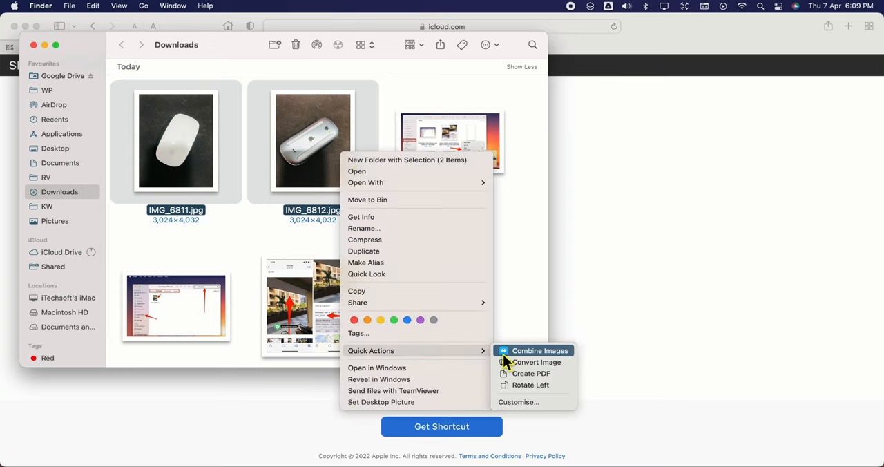
pyautogui.moveTo(527, 362)
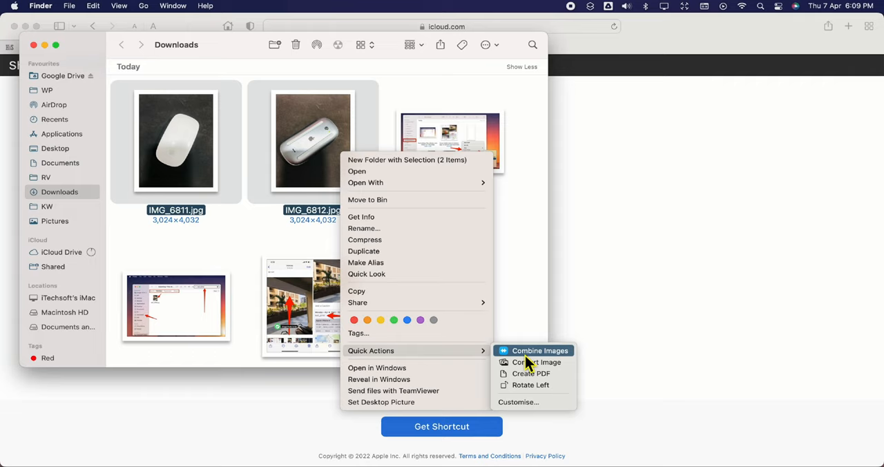
# - Run Combine Images on the two mouse photos with spacing 20 and a side-by-side layout
pyautogui.click(536, 362)
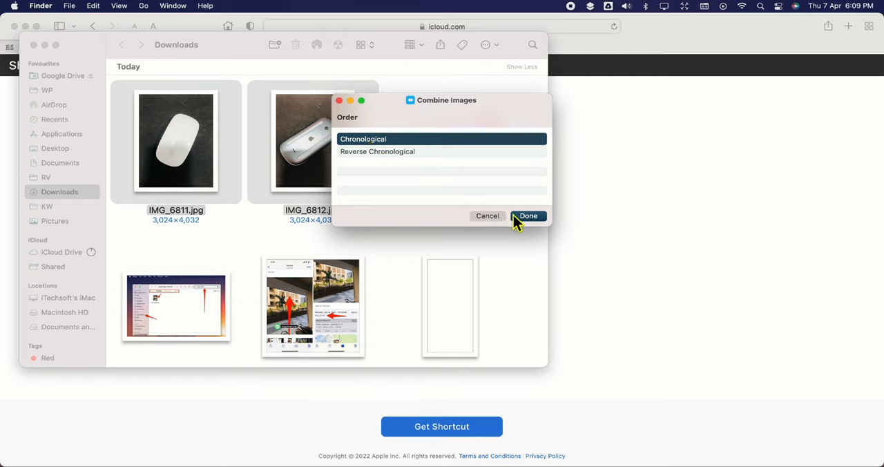
pyautogui.moveTo(528, 224)
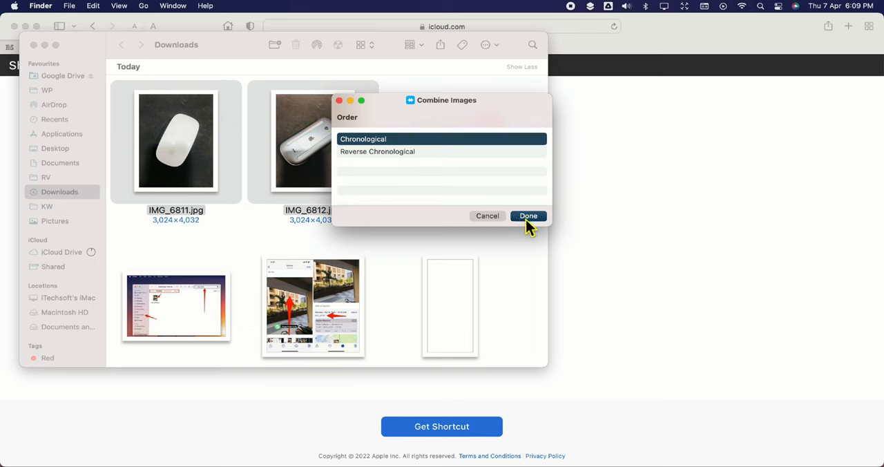
pyautogui.click(527, 216)
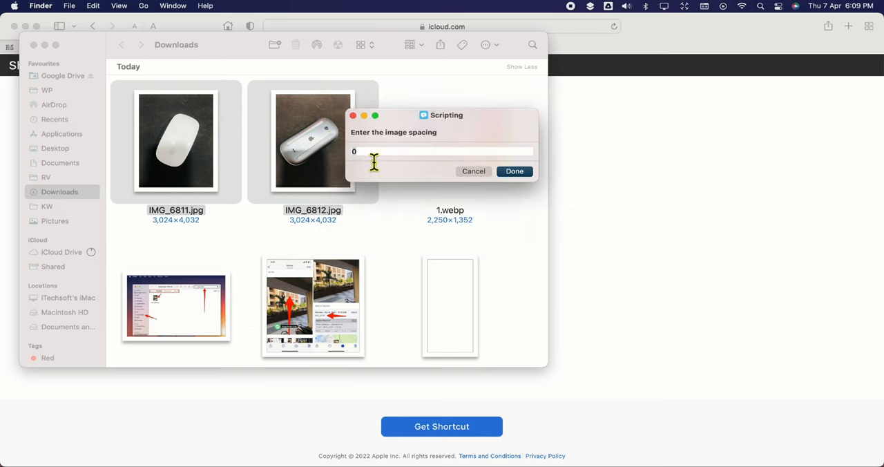
pyautogui.write('20')
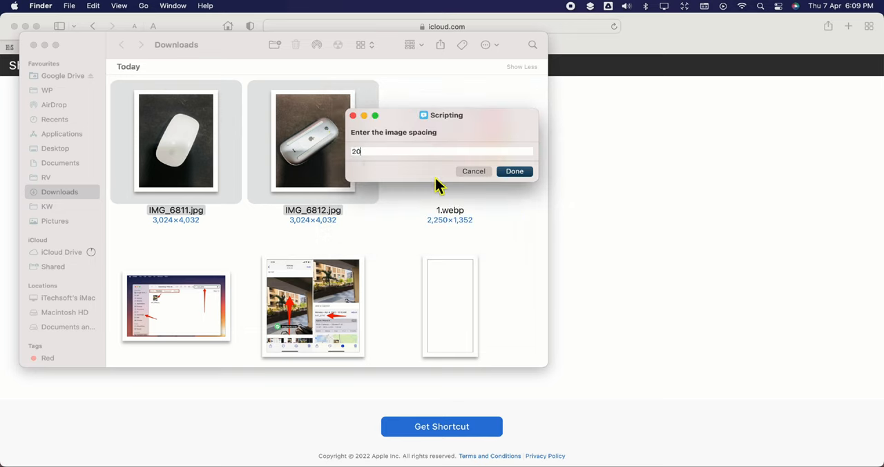
pyautogui.click(514, 170)
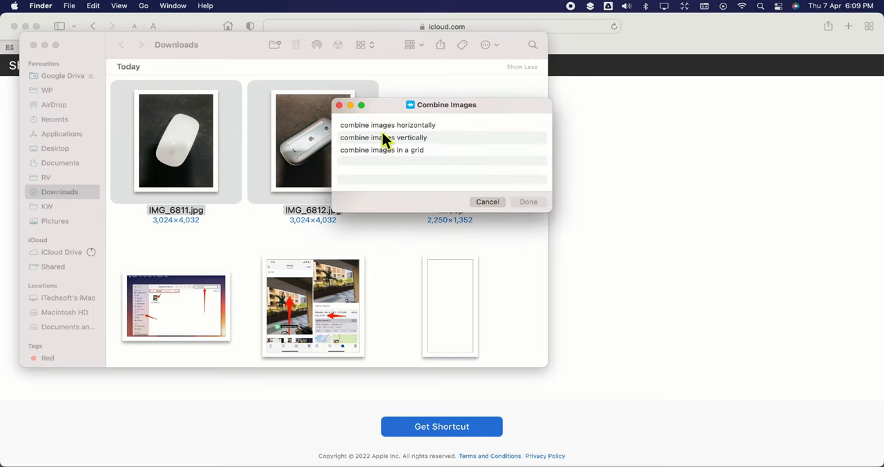
pyautogui.click(384, 139)
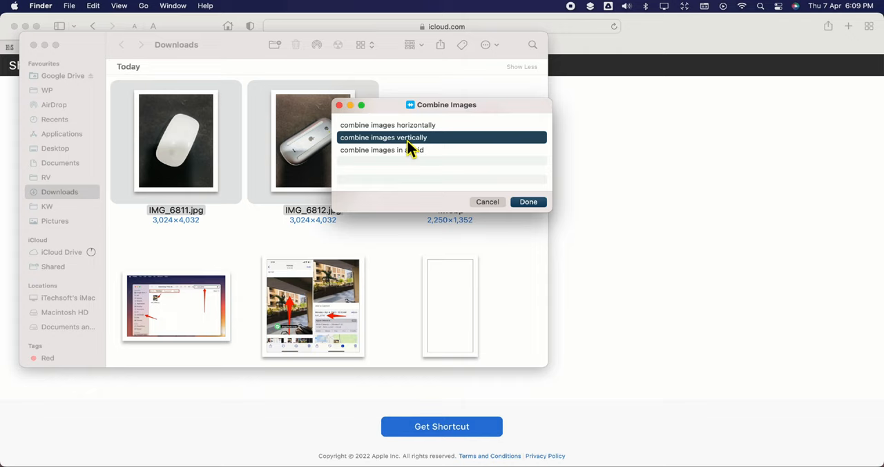
pyautogui.click(528, 202)
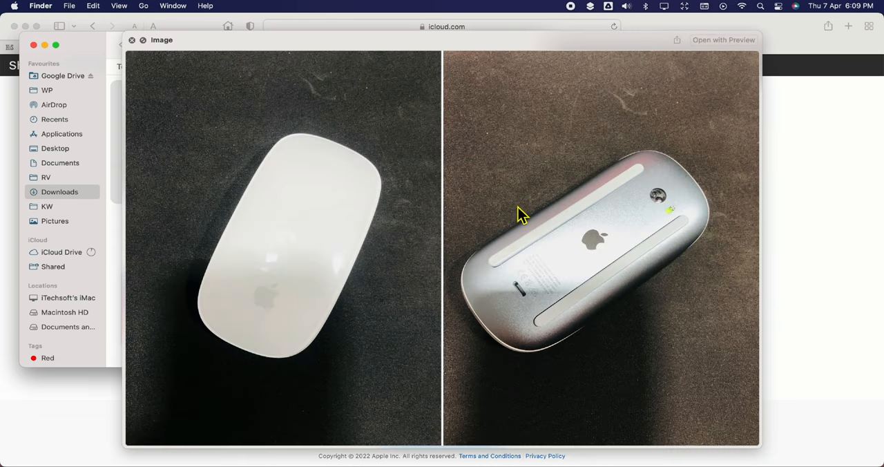
pyautogui.moveTo(447, 340)
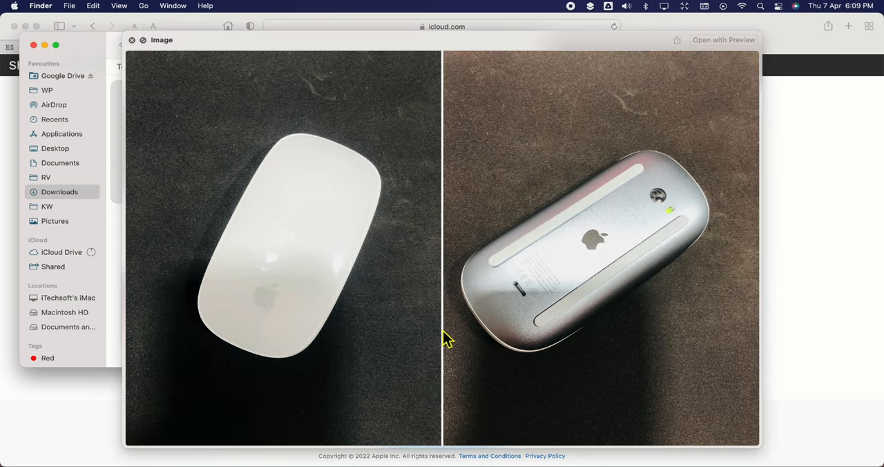
pyautogui.moveTo(718, 48)
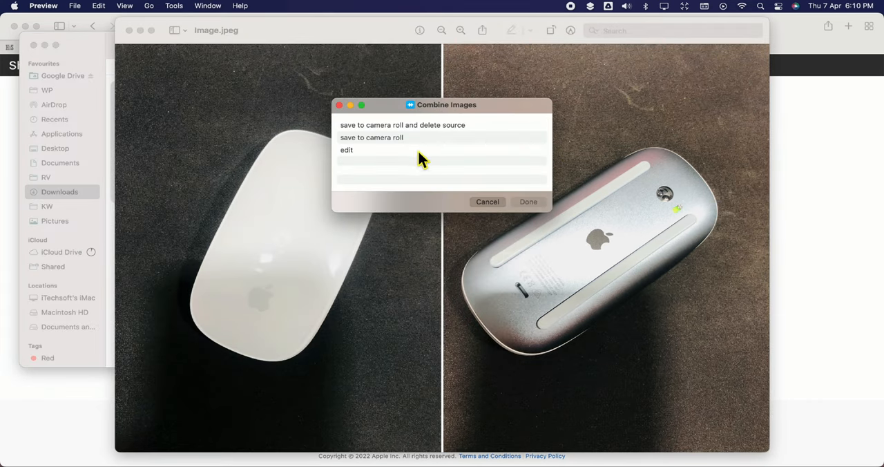
pyautogui.moveTo(435, 179)
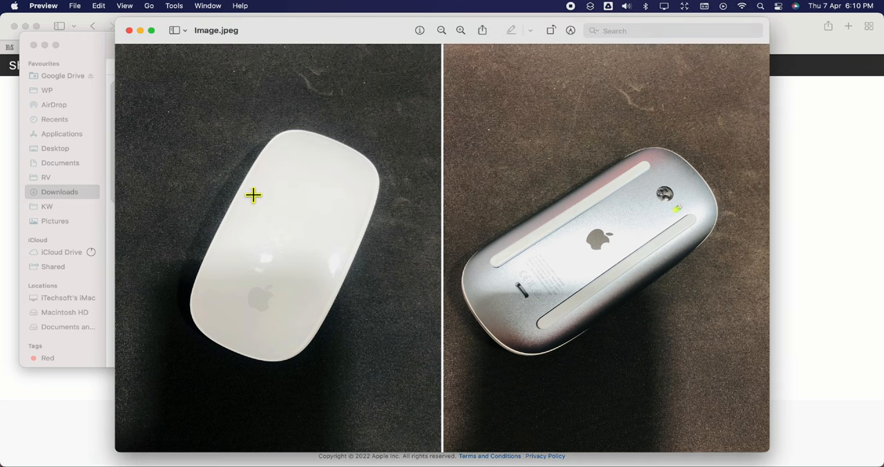
# - Set the side-by-side result aside and dismiss the repeated combine layout prompt
pyautogui.moveTo(232, 121); pyautogui.dragTo(395, 169)
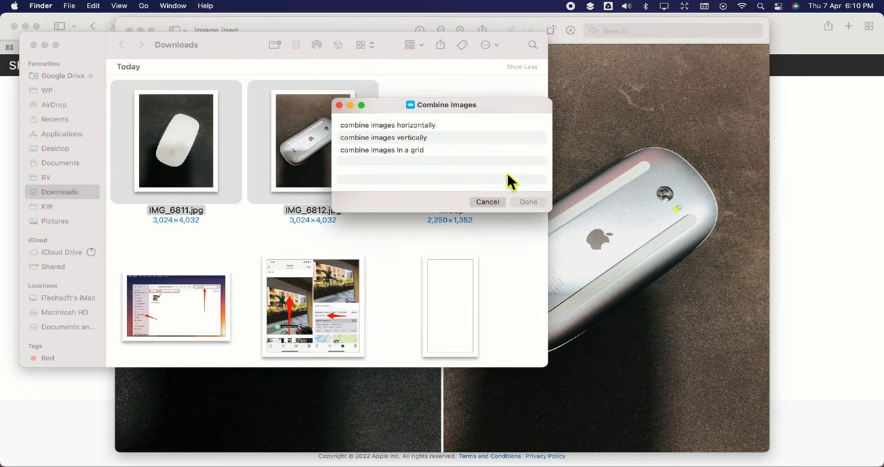
pyautogui.click(528, 202)
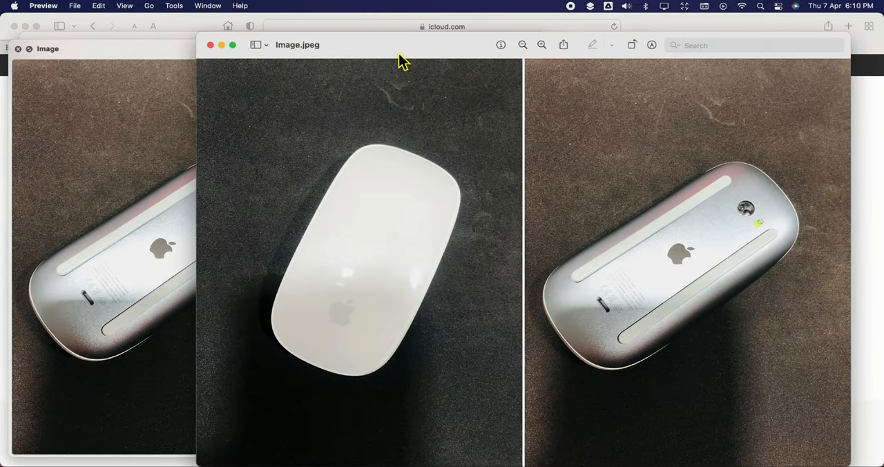
pyautogui.moveTo(504, 207)
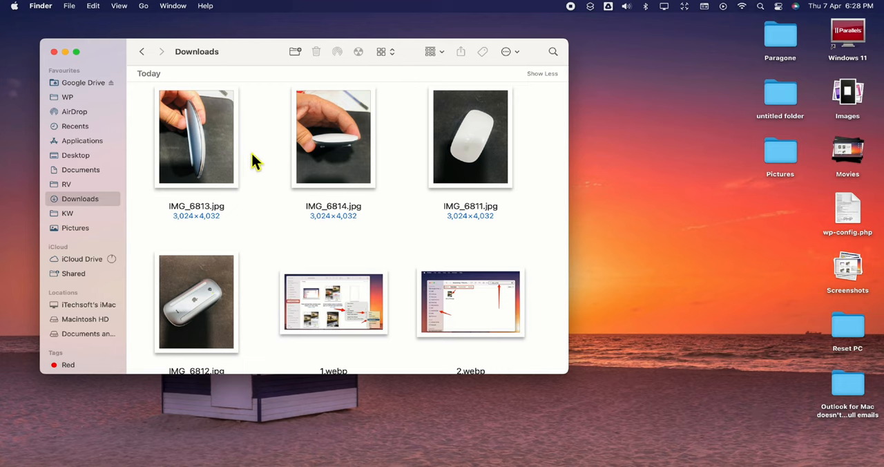
# - Run Combine Images on the four selected mouse photos with the grid layout for a 2×2 result
pyautogui.click(197, 135)
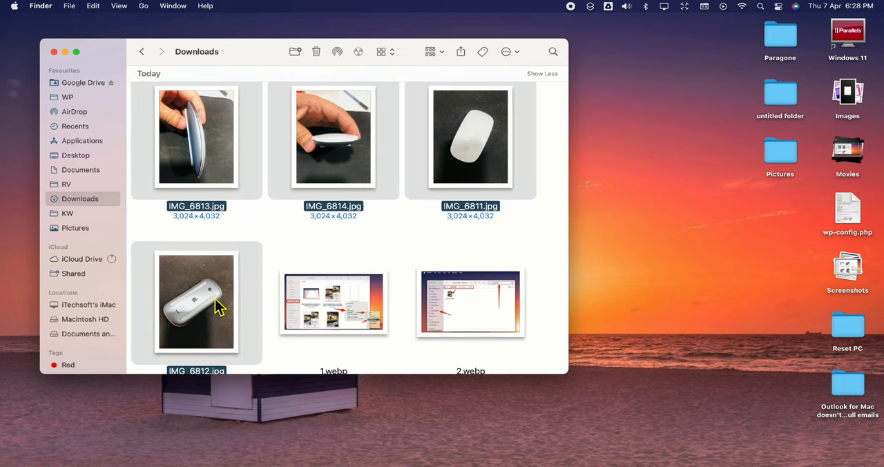
pyautogui.rightClick(196, 301)
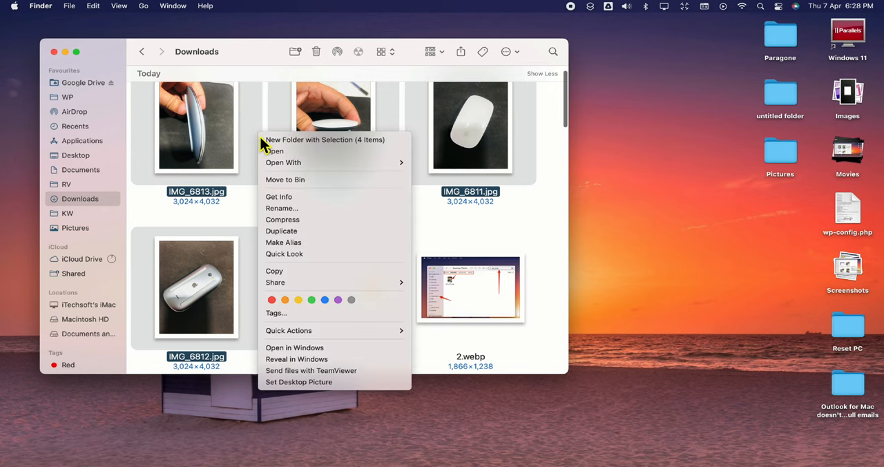
pyautogui.click(287, 330)
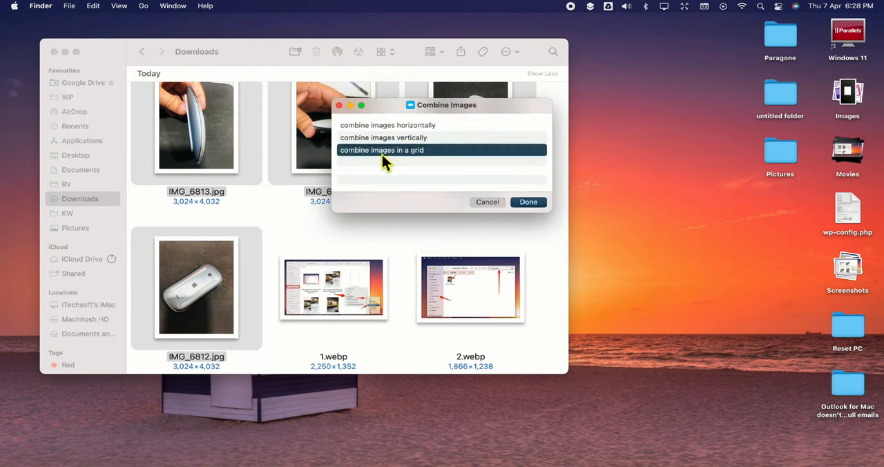
pyautogui.click(527, 202)
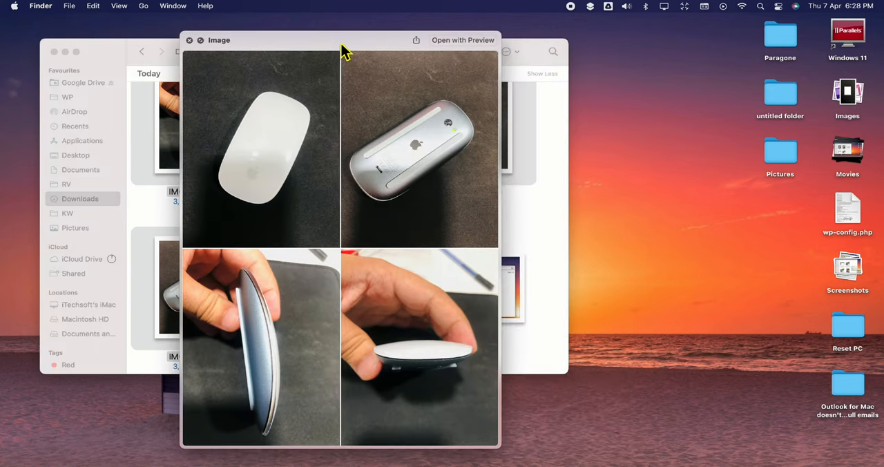
pyautogui.moveTo(360, 198)
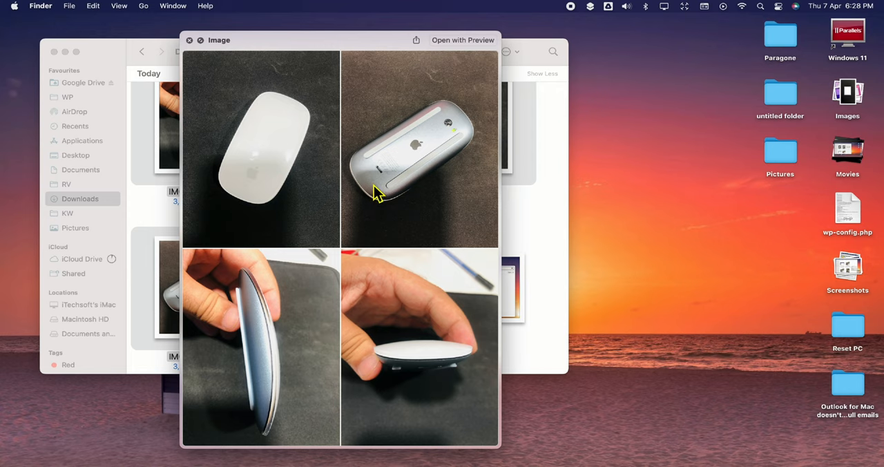
pyautogui.moveTo(456, 77)
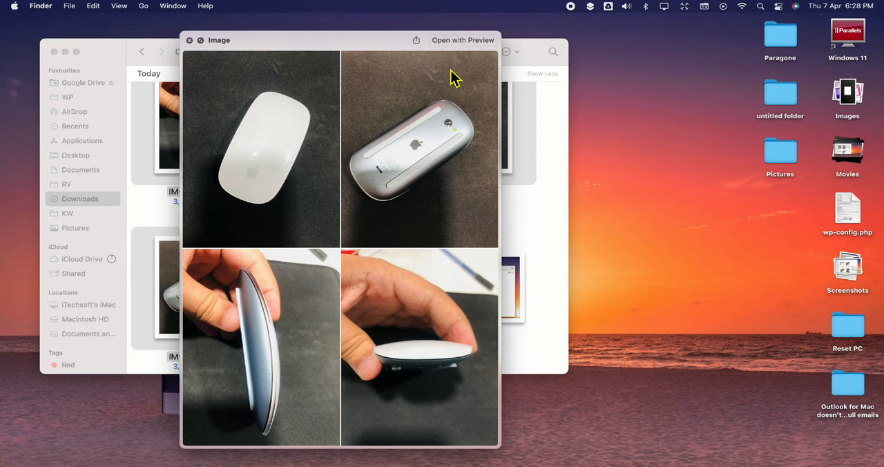